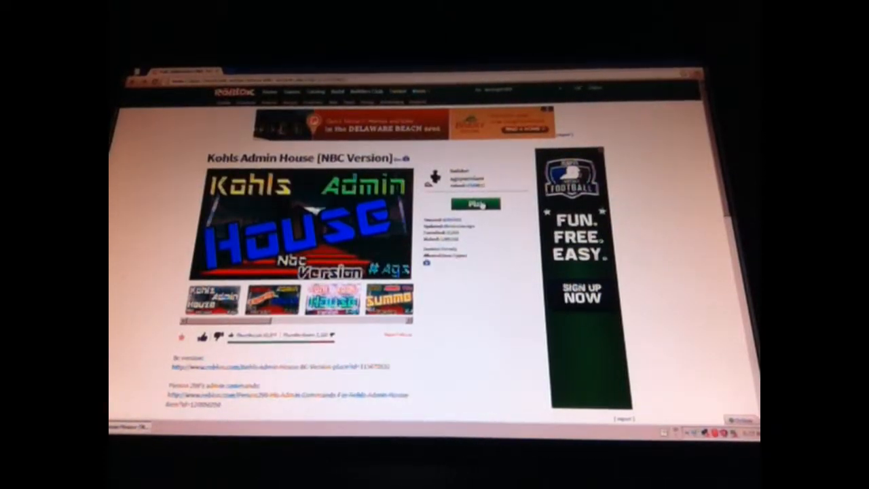
- Launch Kohls Admin House [NBC Version] via Play and load into the green baseplate world
click(475, 204)
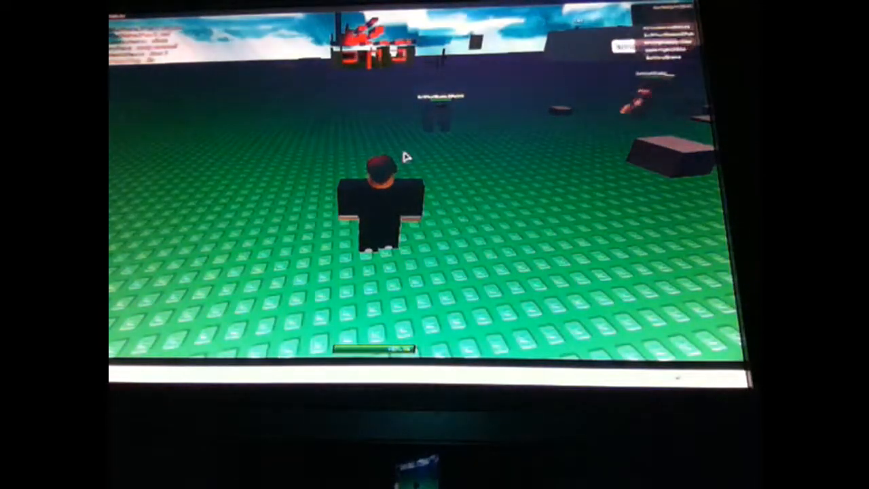